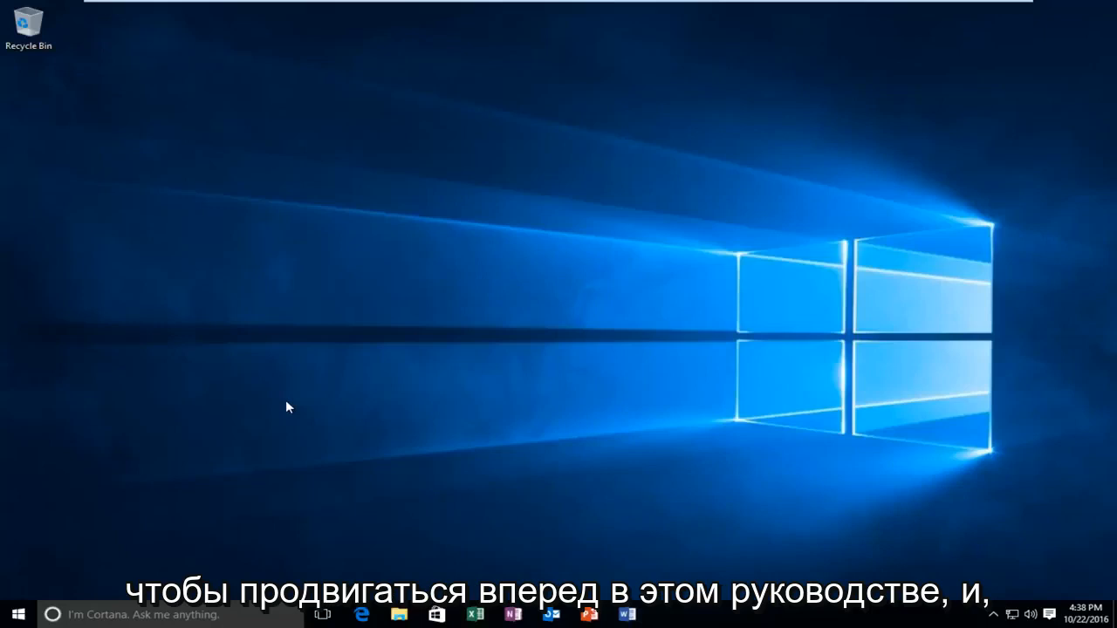
mouse_move(316, 382)
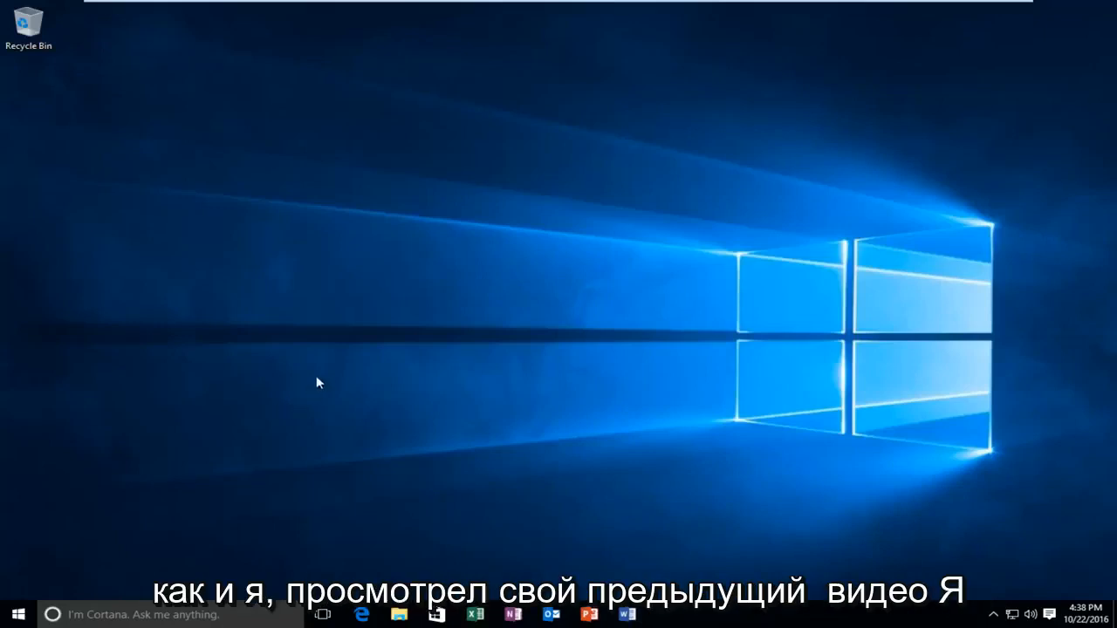
mouse_move(260, 373)
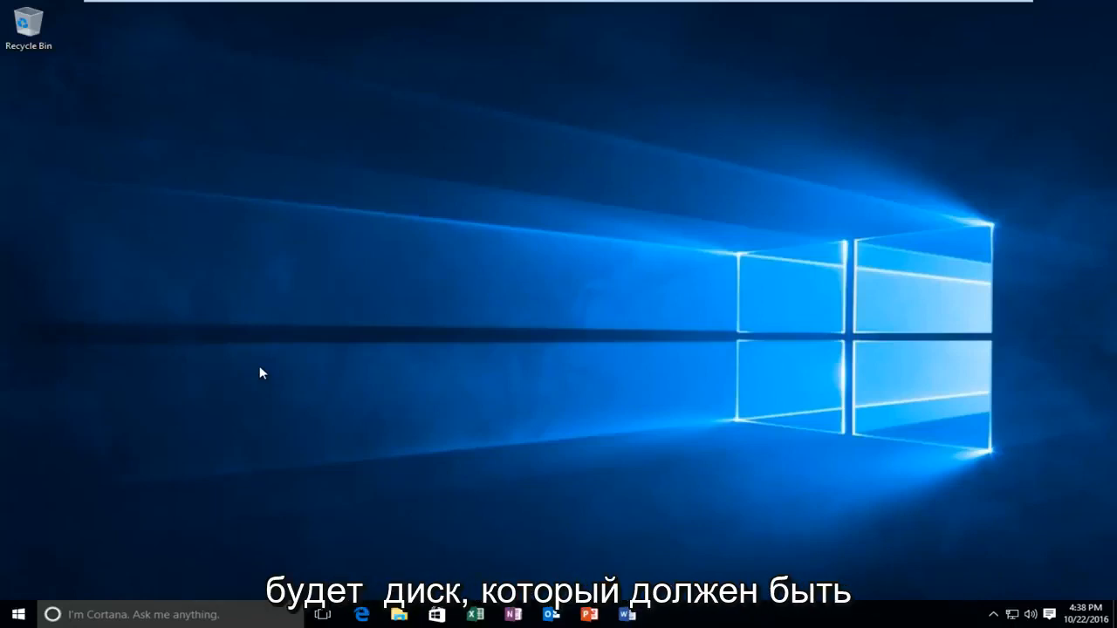
mouse_move(295, 379)
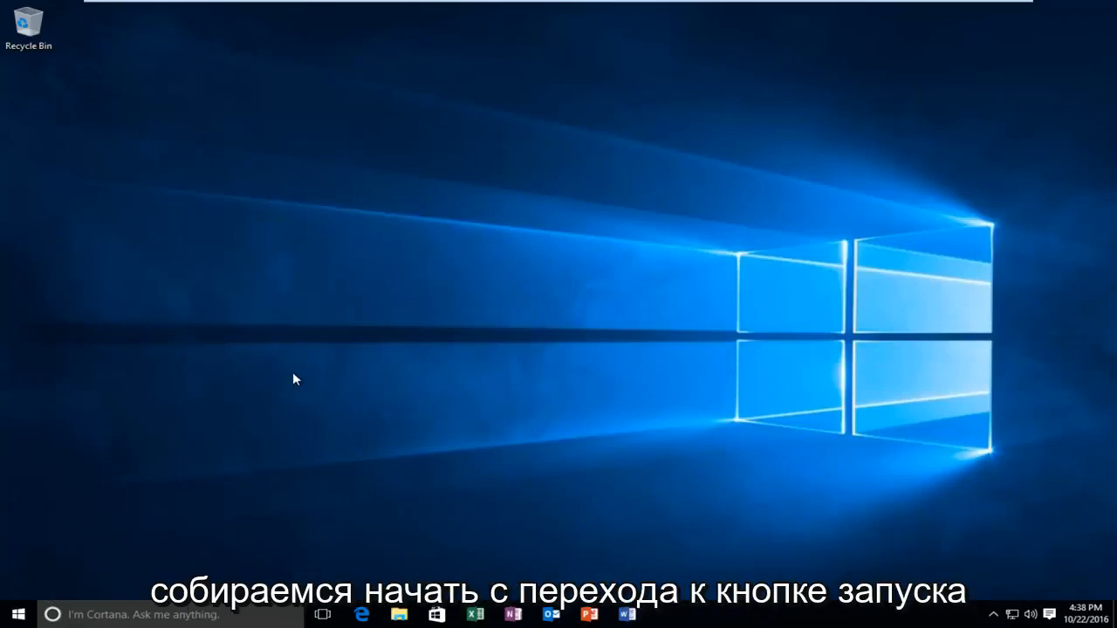
mouse_move(15, 579)
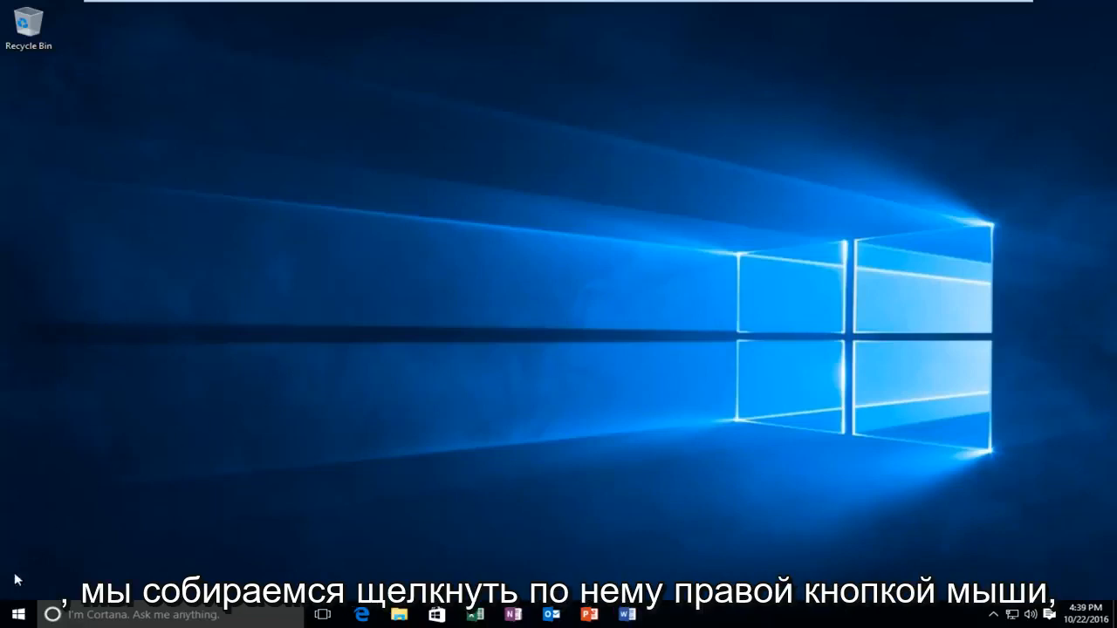
Step: Launch Command Prompt (Admin) from the Start context menu and approve the UAC prompt
right_click(13, 609)
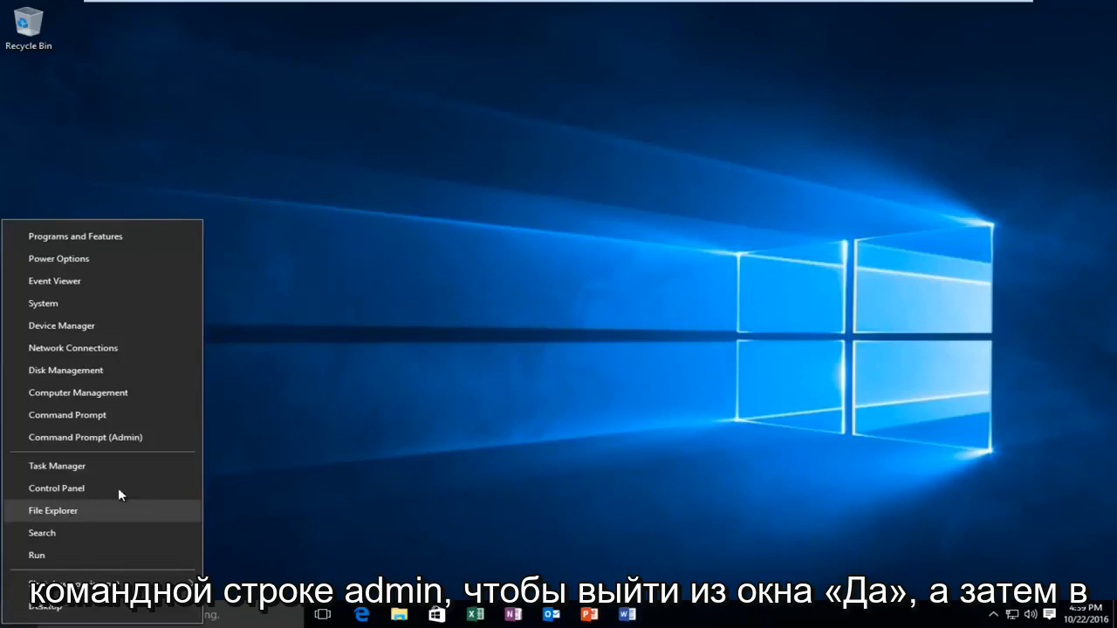
mouse_move(85, 438)
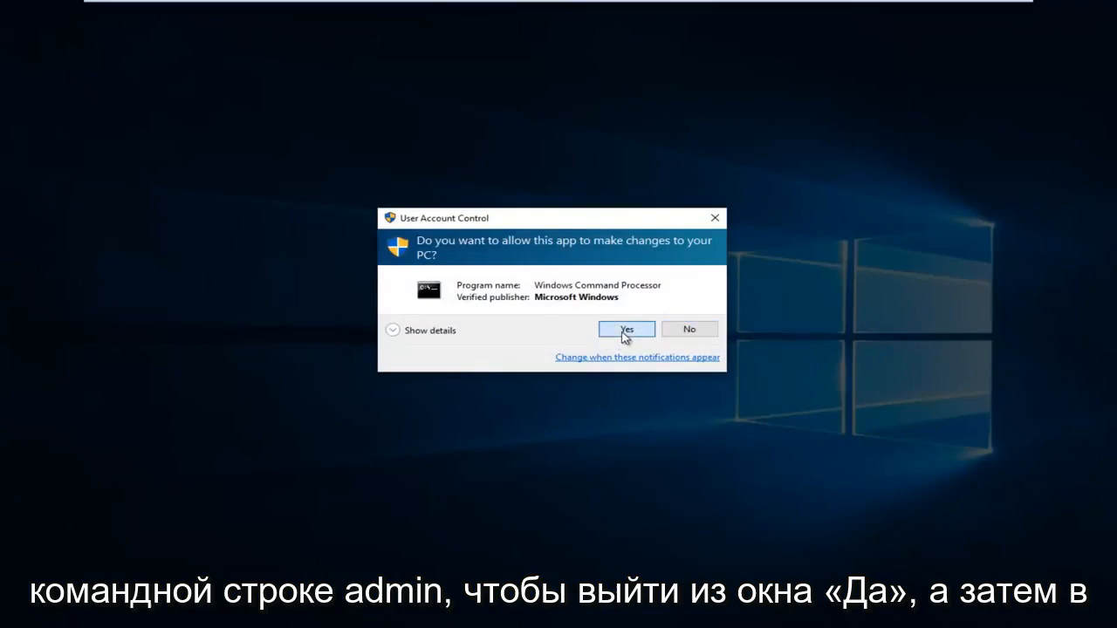
left_click(626, 329)
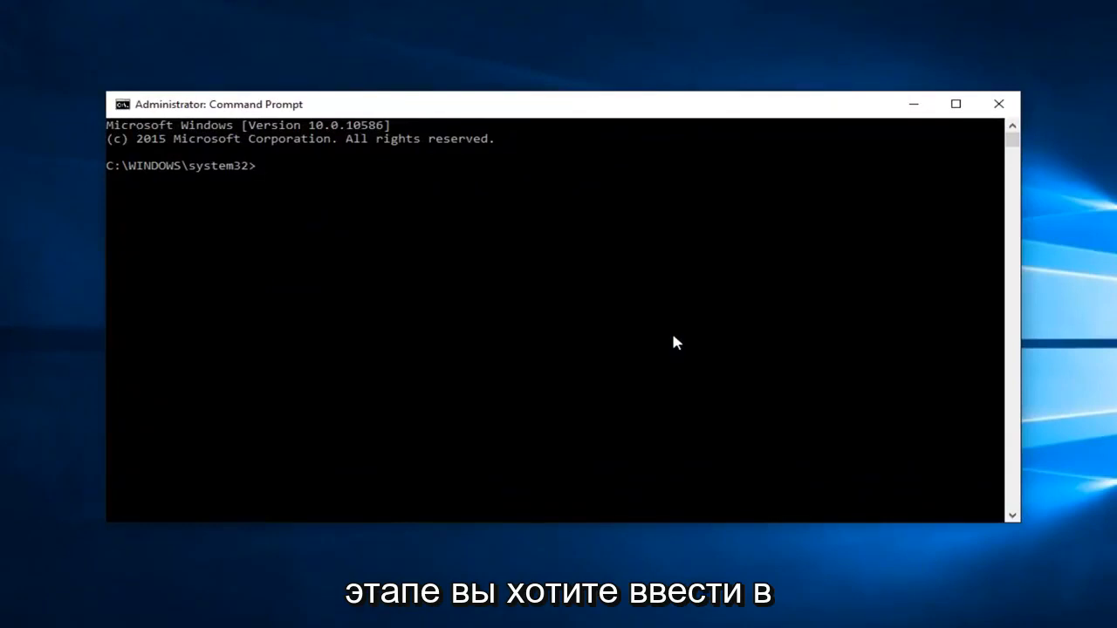
Step: Start DiskPart by entering 'diskpart' at the admin prompt
type("diskpart")
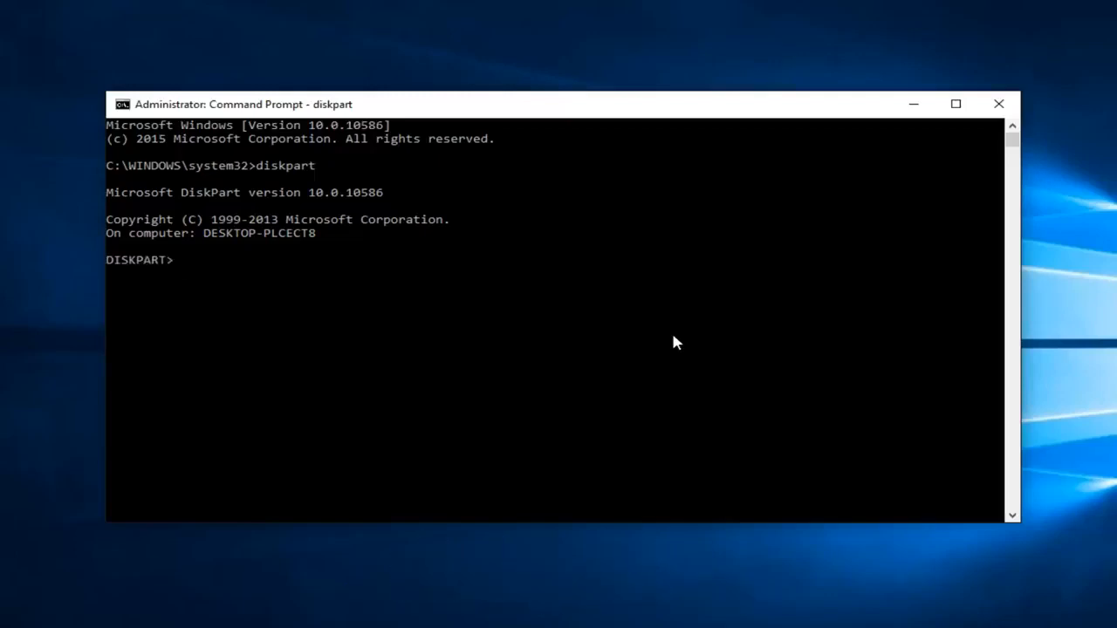
Step: Enter the 'list disk' command at the DiskPart prompt
type("li")
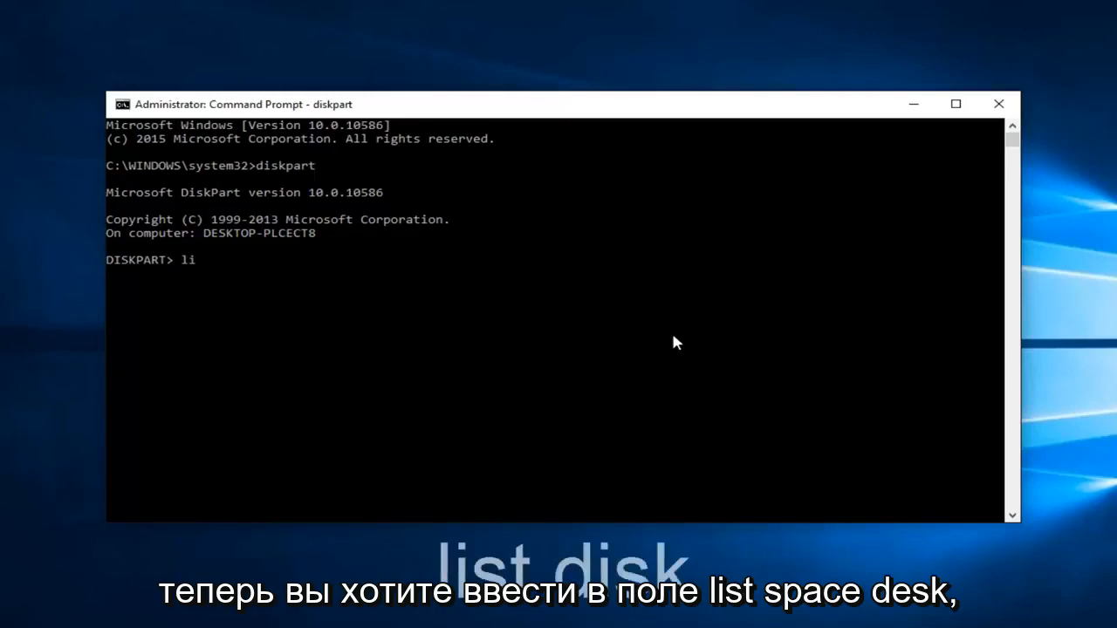
type("st")
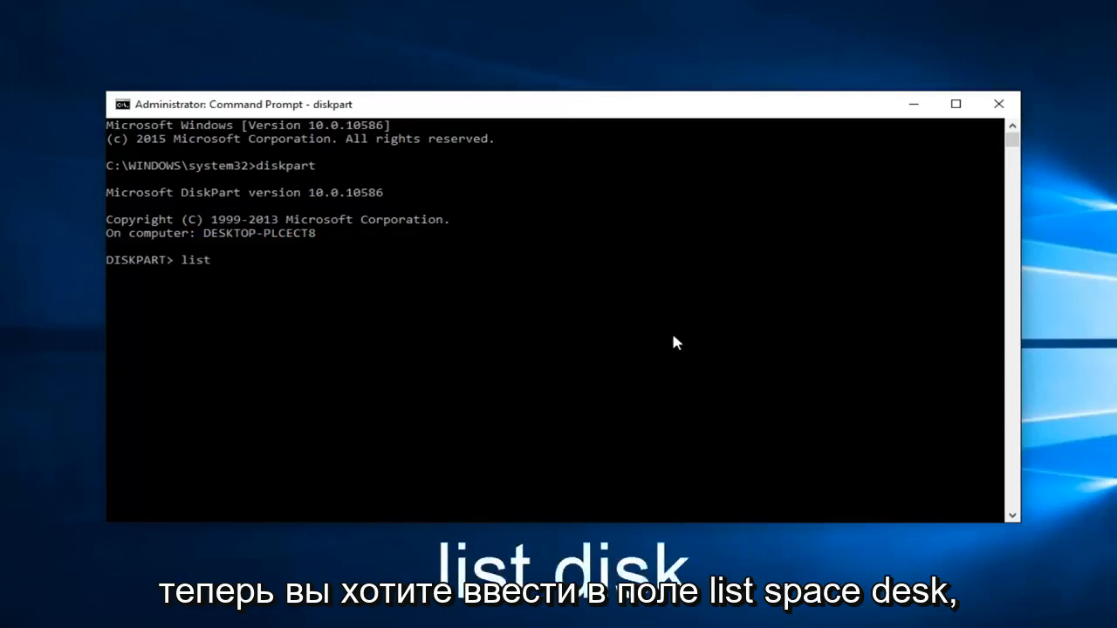
type("disk")
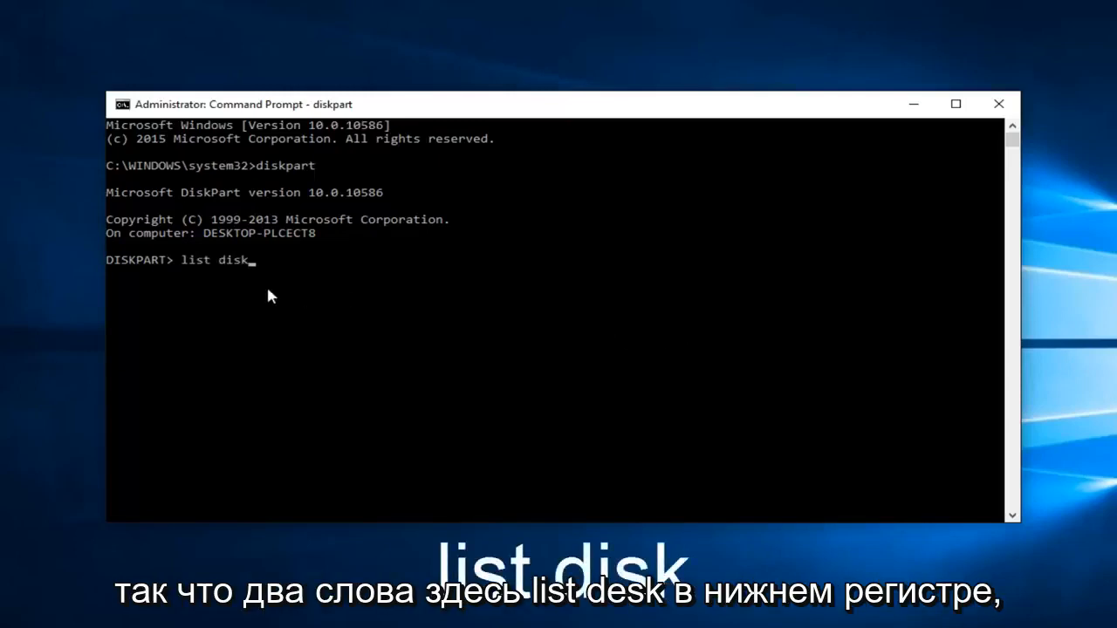
mouse_move(601, 243)
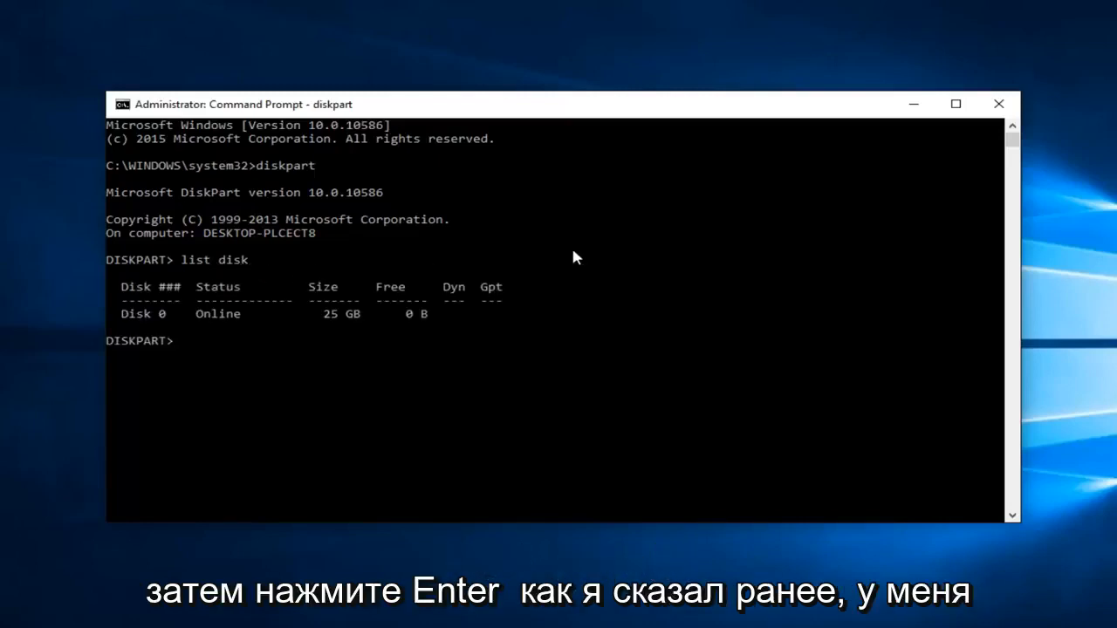
mouse_move(98, 309)
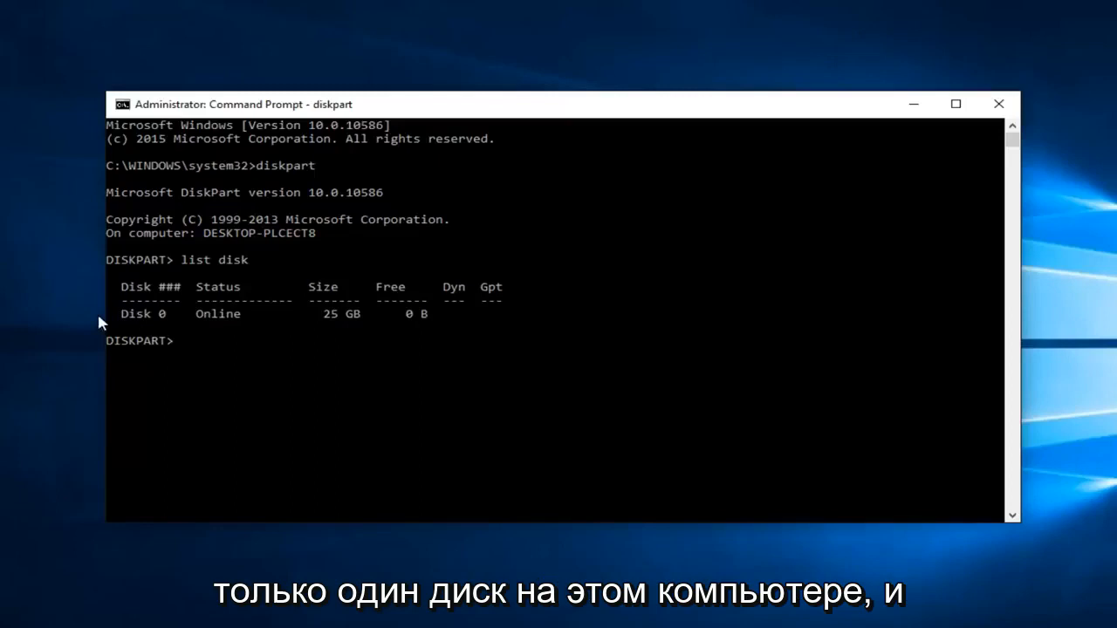
mouse_move(132, 325)
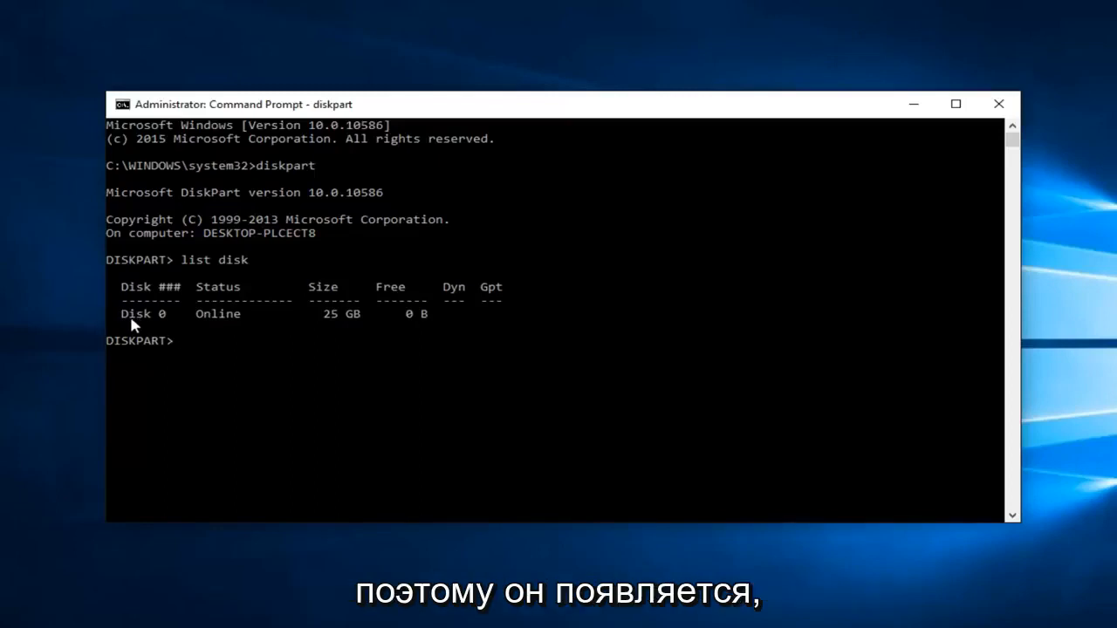
mouse_move(153, 321)
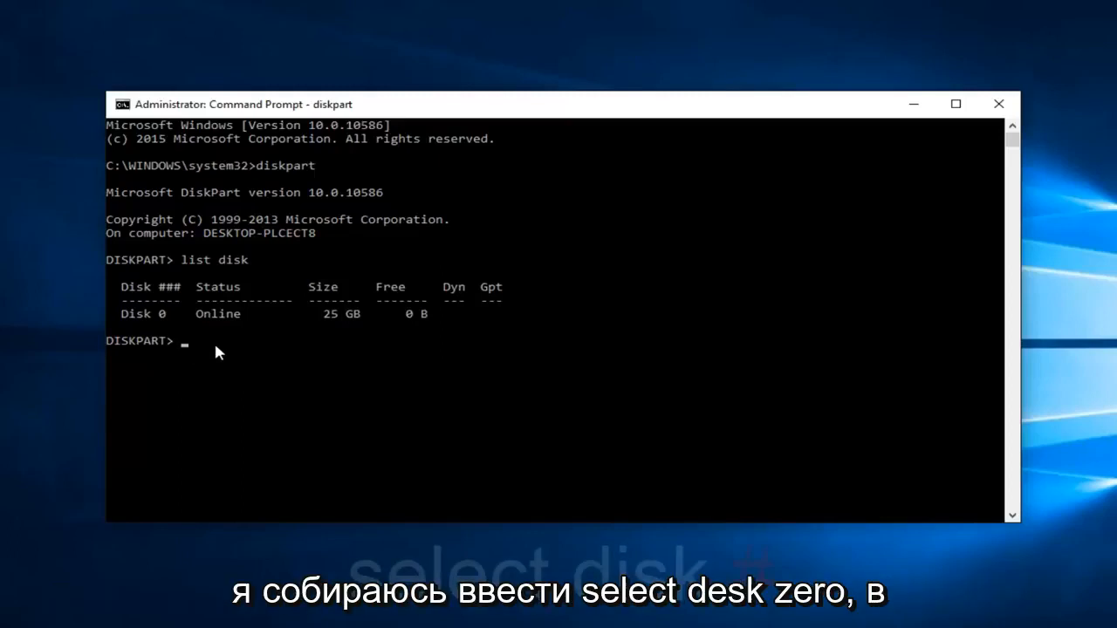
Step: Select Disk 0 with 'select disk 0'
type("select disk")
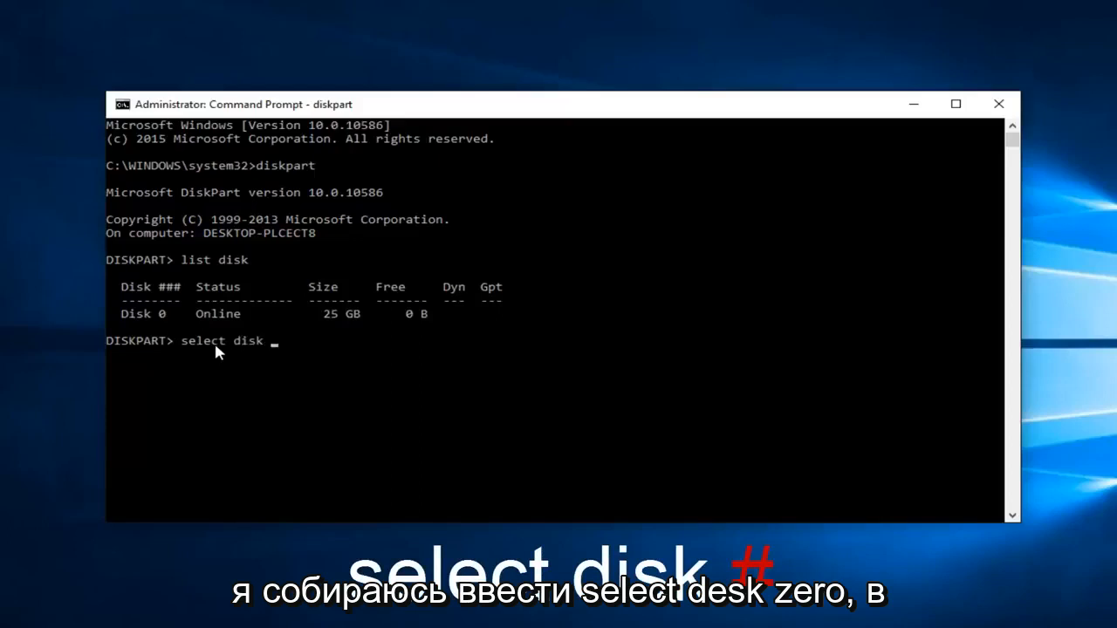
type("0")
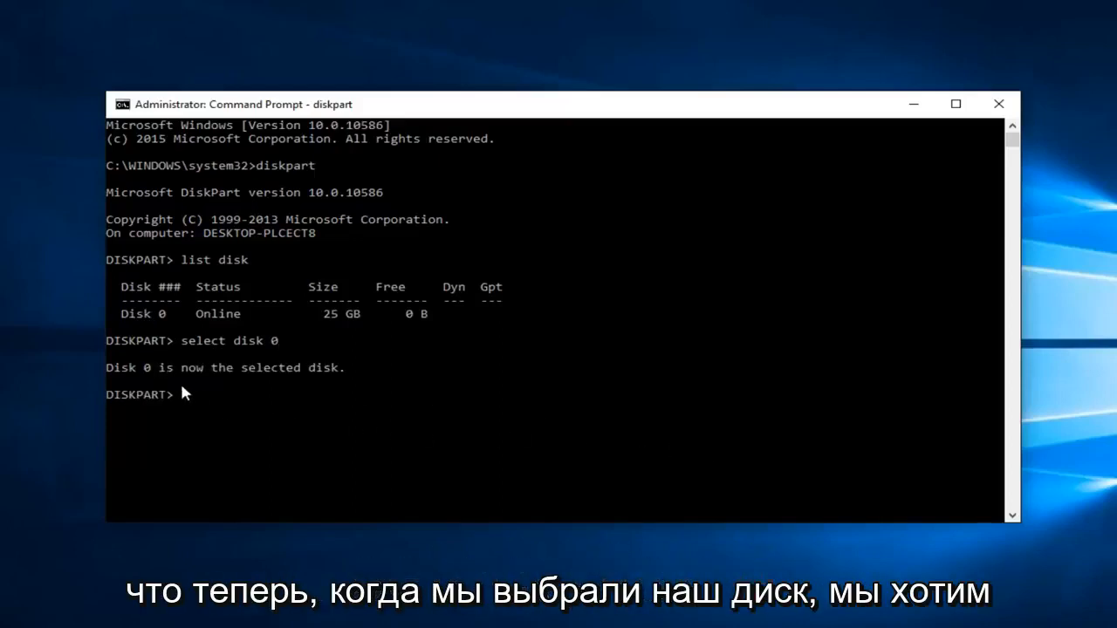
Step: Type 'attributes disk clear readonly' at the DiskPart prompt without running it
type("att")
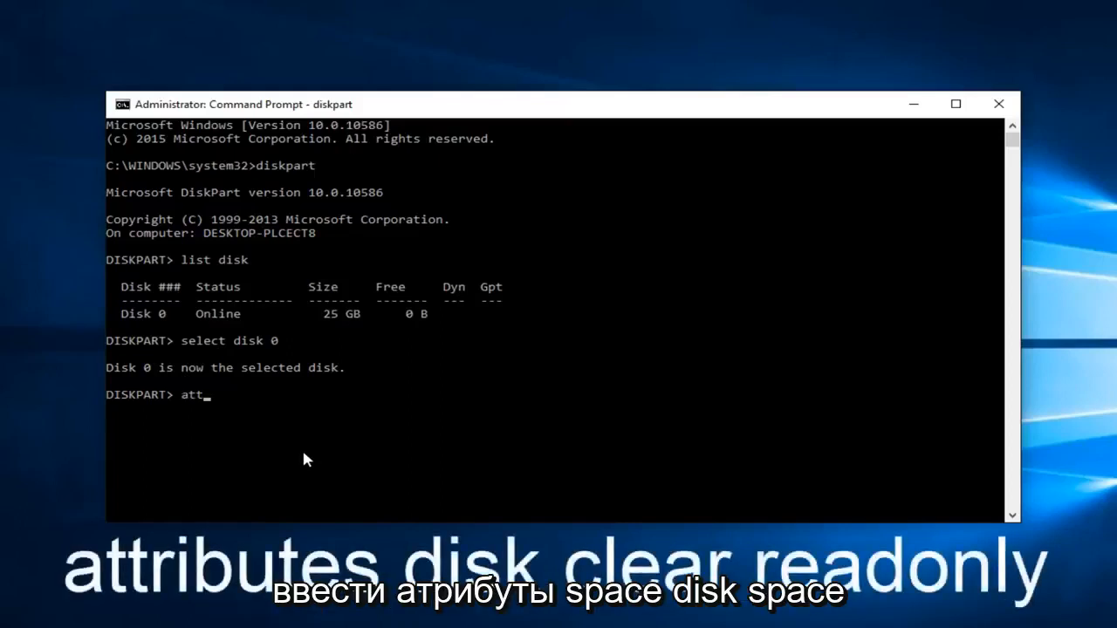
type("ribute")
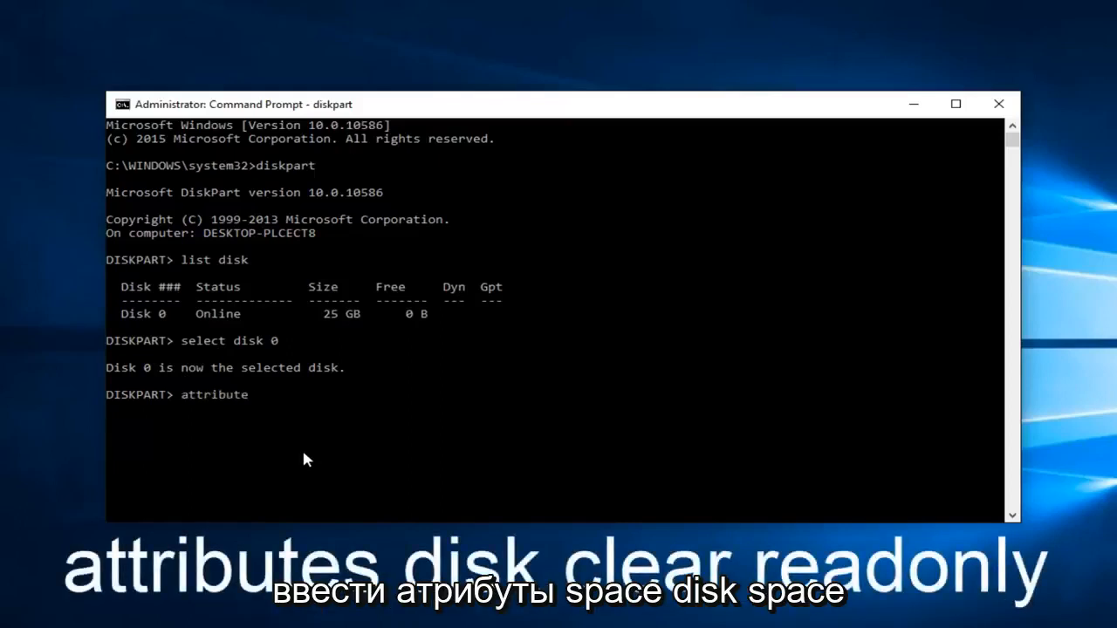
type("s disk c")
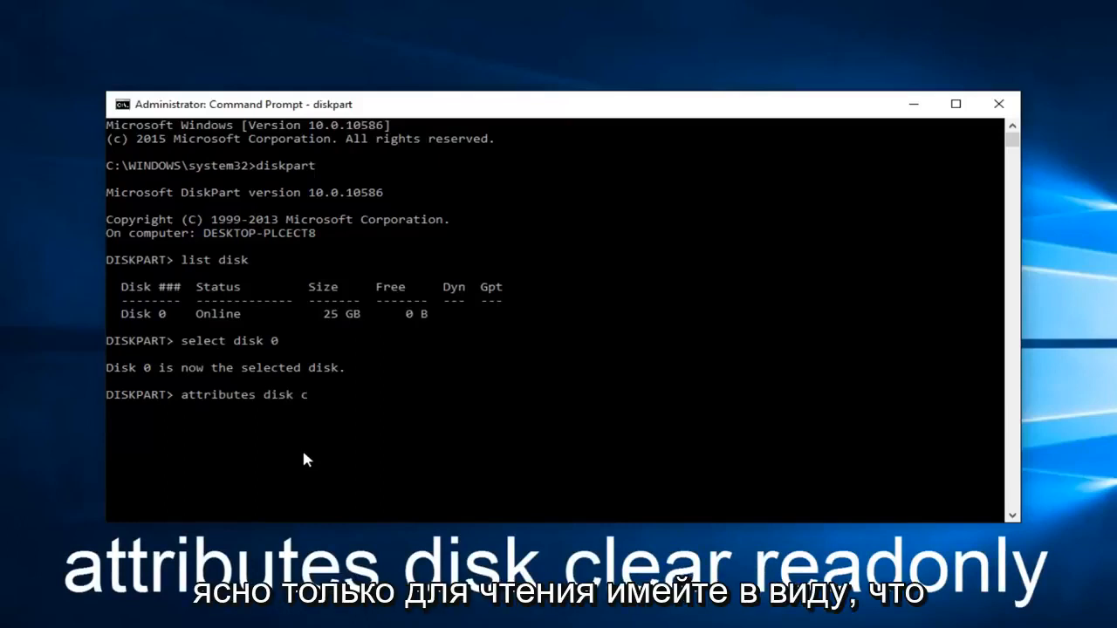
type("lear readonly")
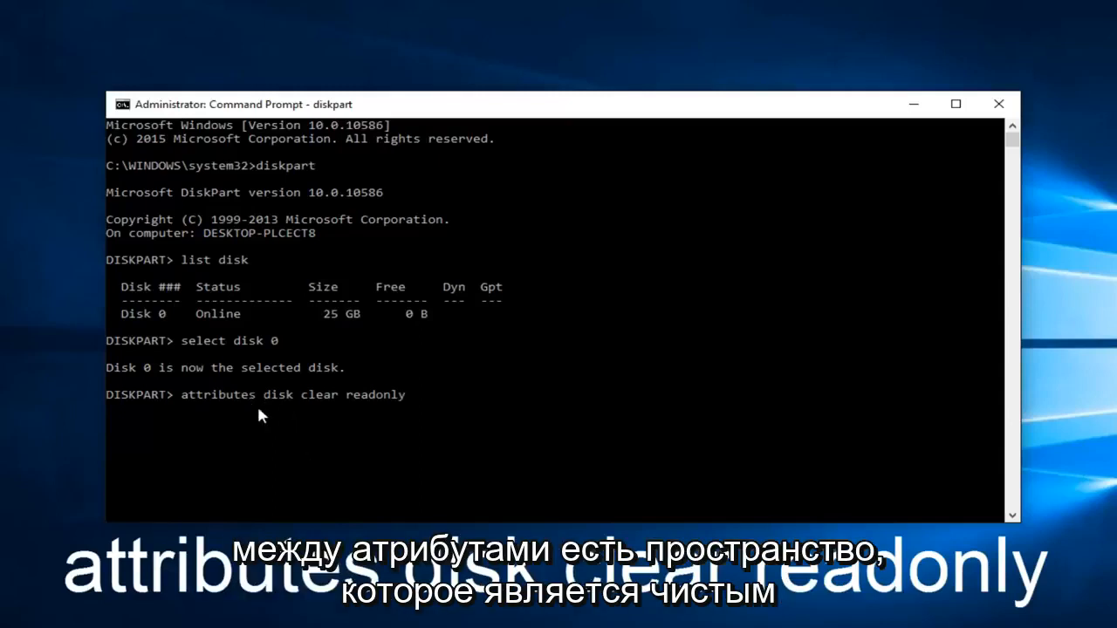
mouse_move(419, 402)
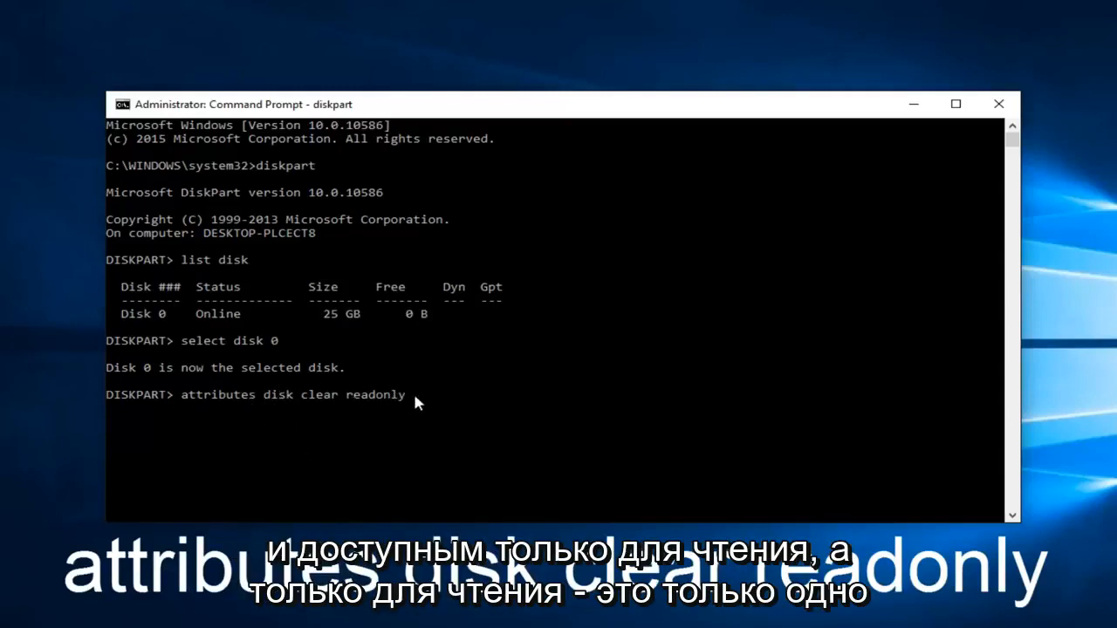
mouse_move(428, 403)
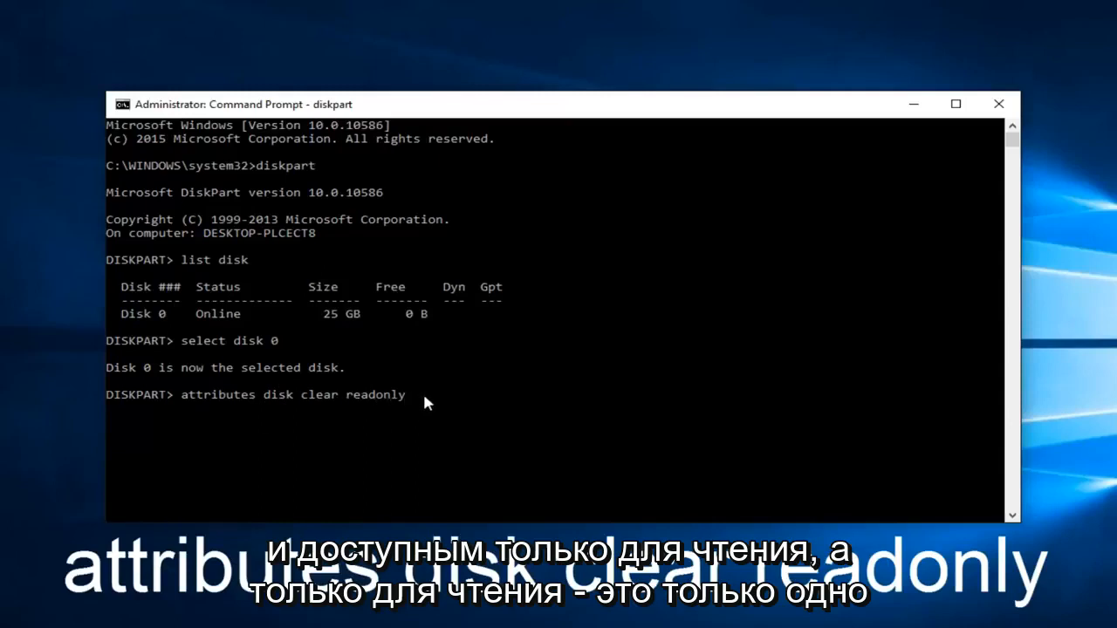
mouse_move(362, 408)
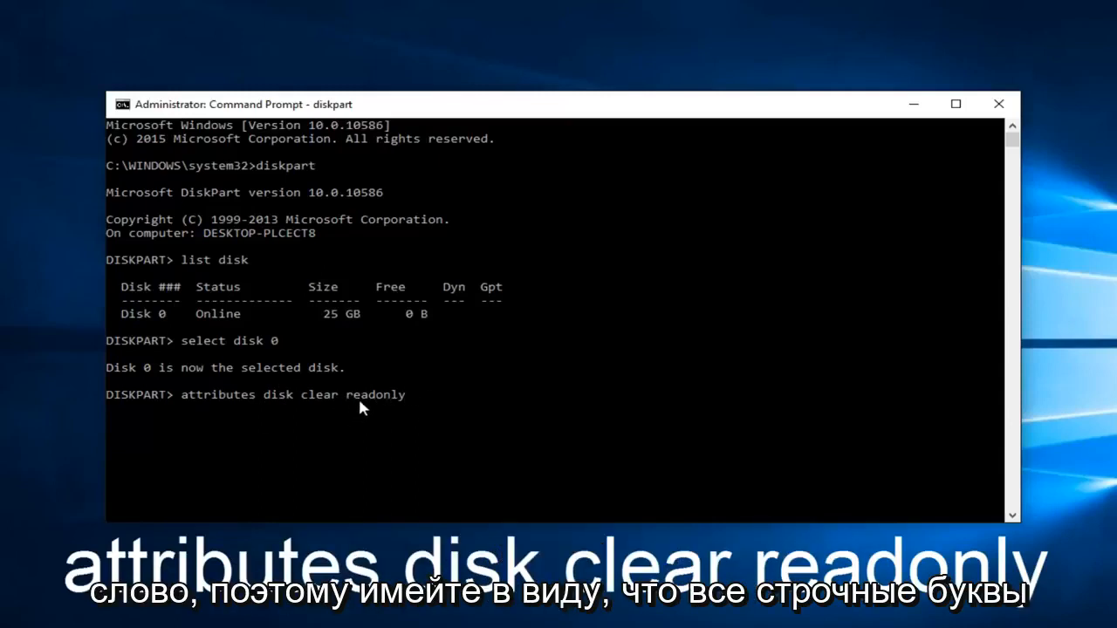
mouse_move(471, 452)
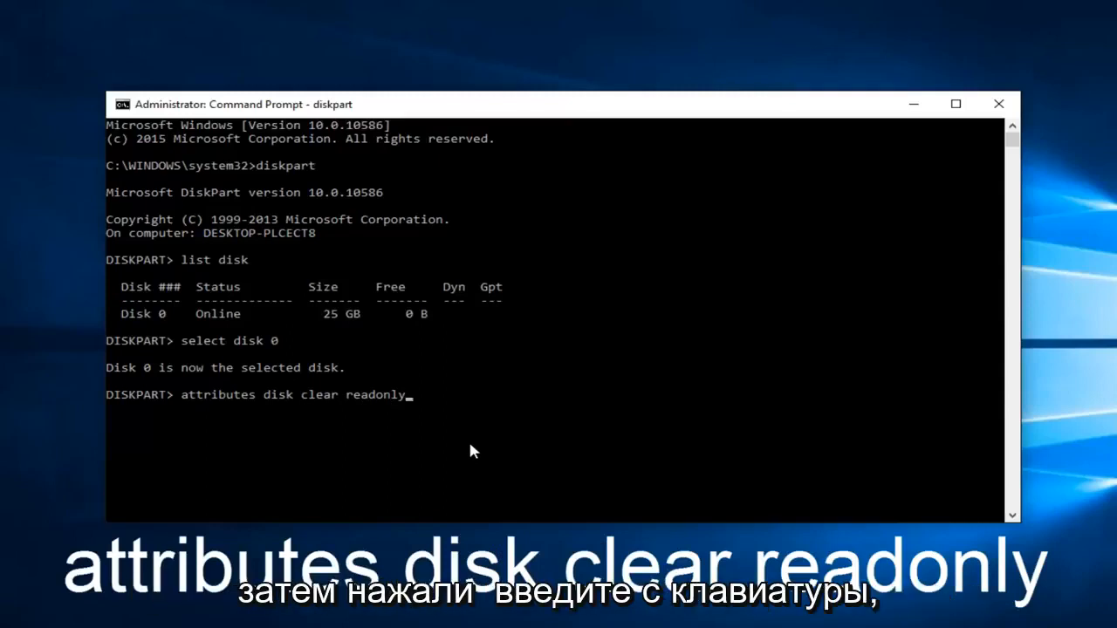
Step: Run 'attributes disk clear readonly', which fails to clear the disk attributes
key("Enter")
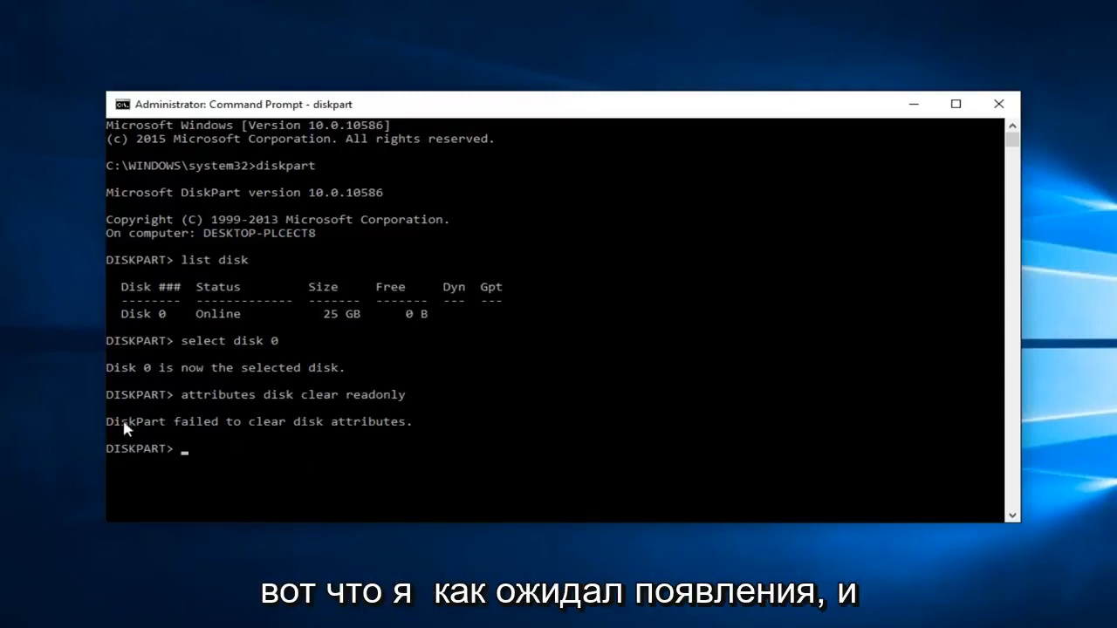
mouse_move(243, 435)
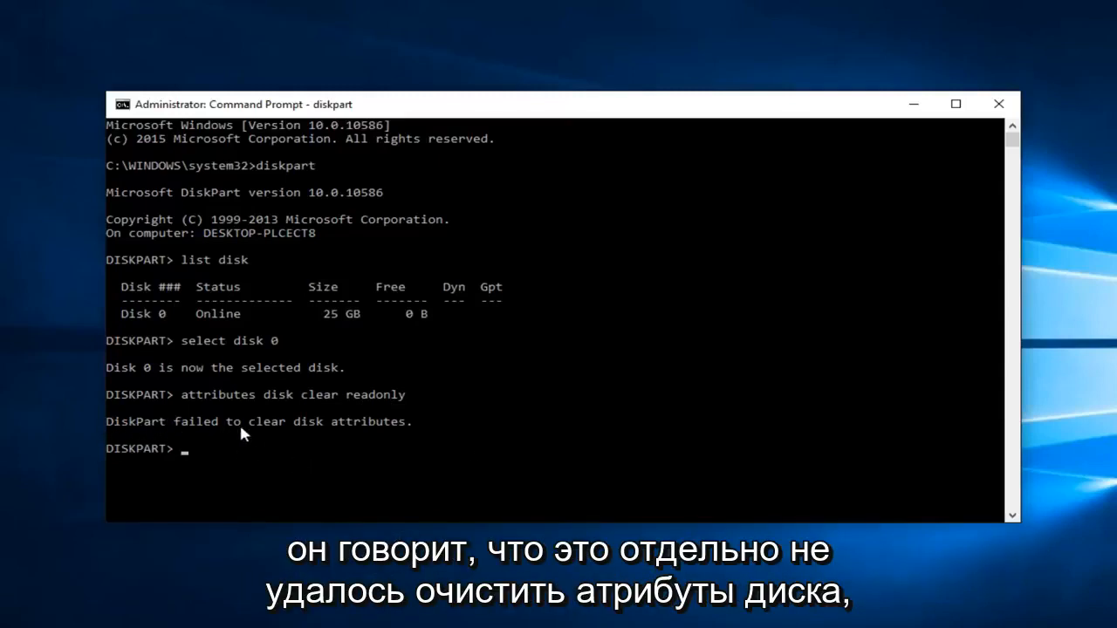